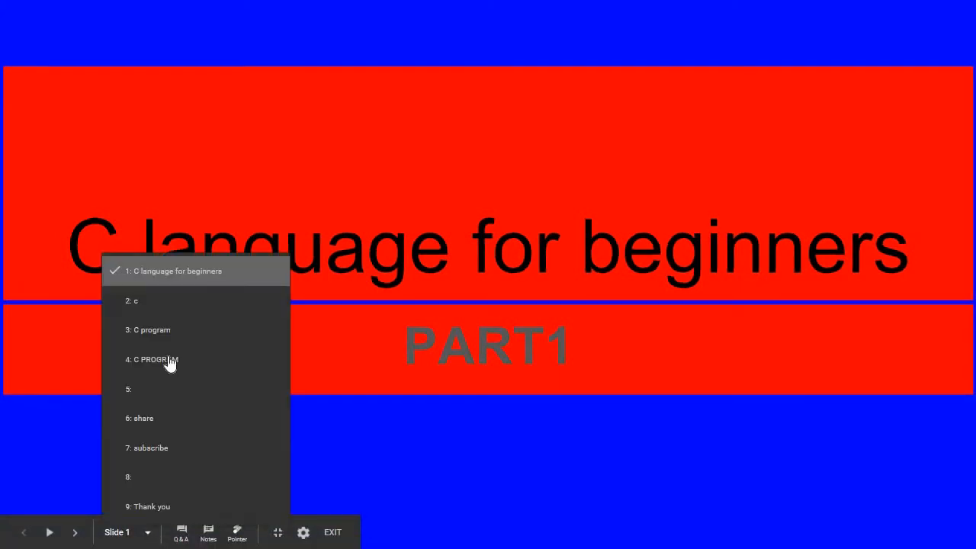
pyautogui.moveTo(171, 301)
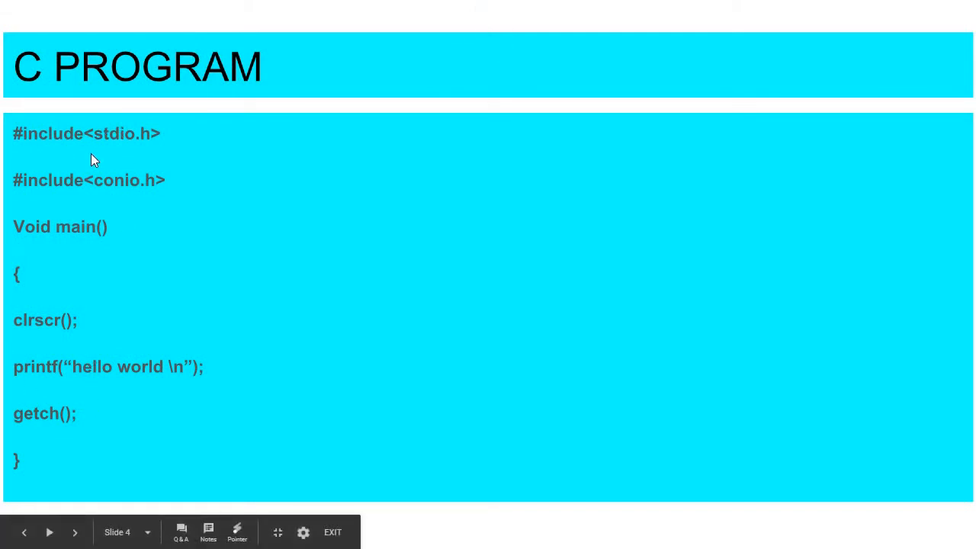
pyautogui.moveTo(134, 145)
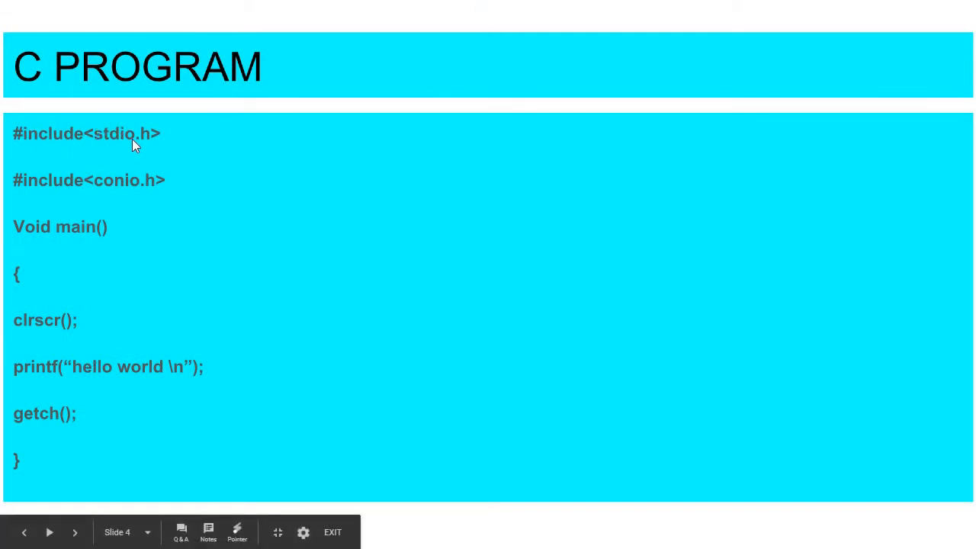
pyautogui.moveTo(164, 145)
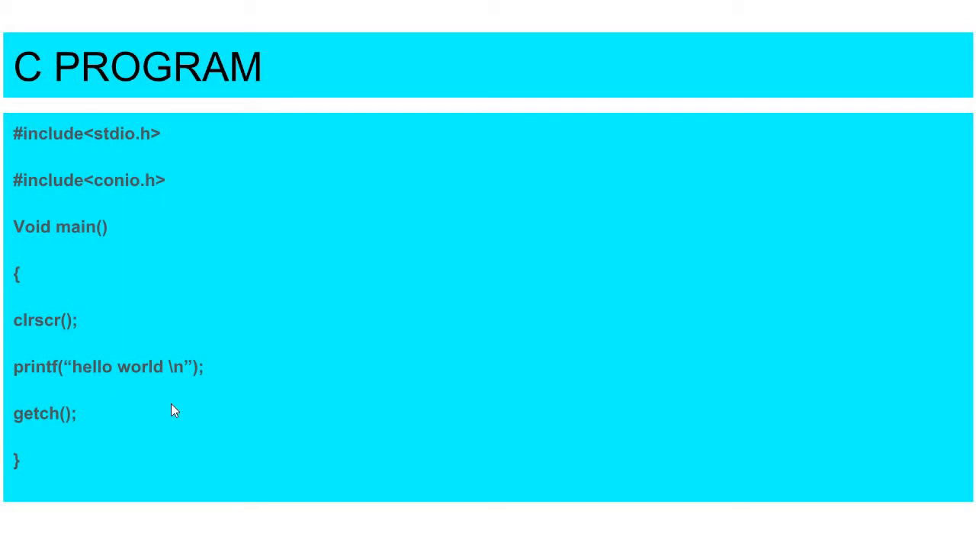
pyautogui.moveTo(107, 364)
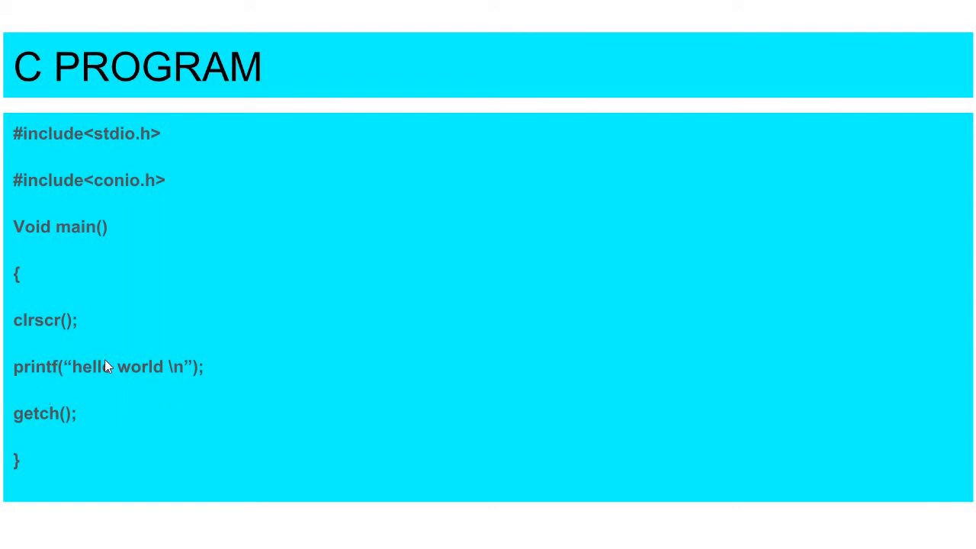